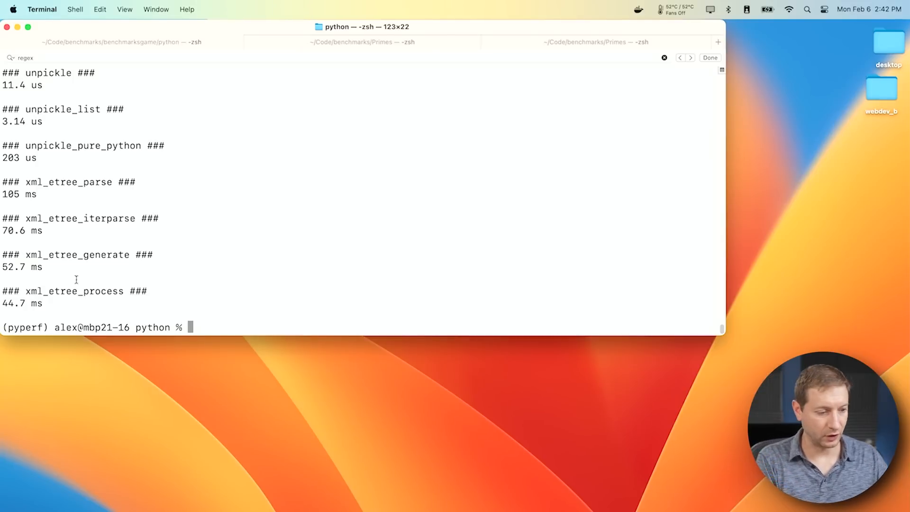
pyautogui.scroll(3)
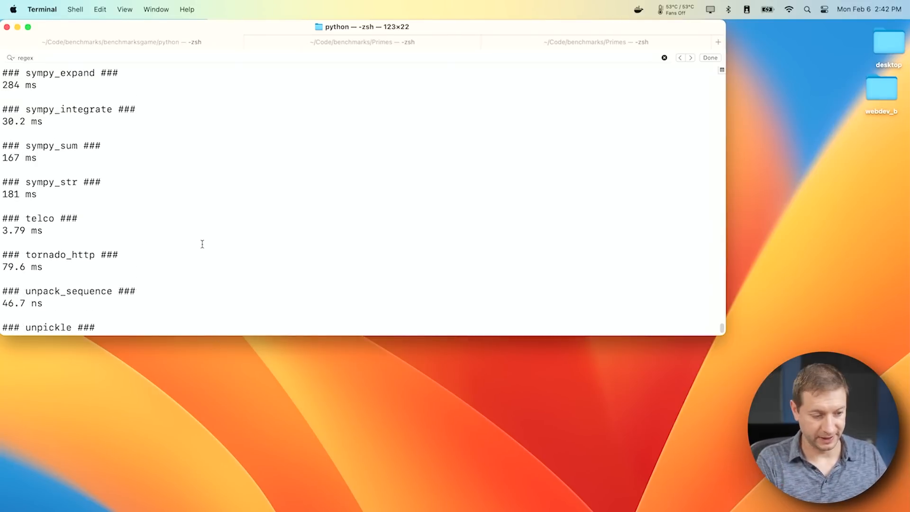
pyautogui.scroll(-3)
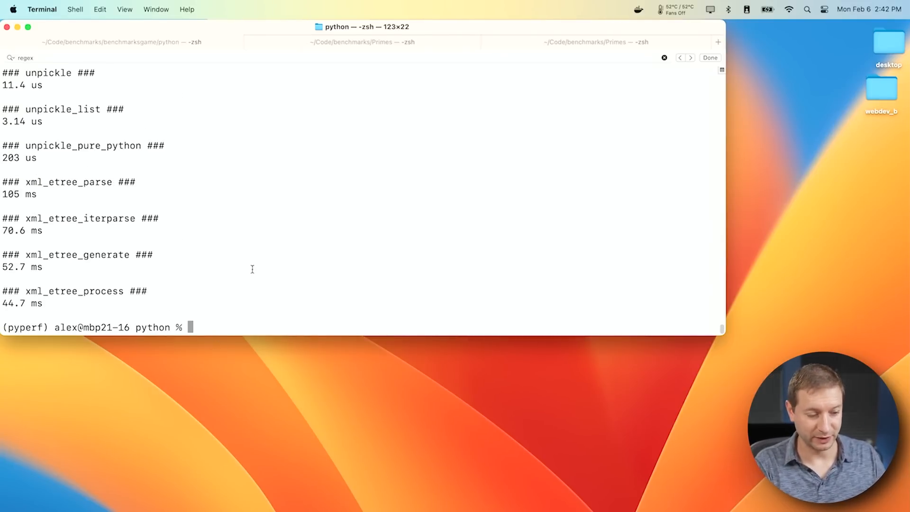